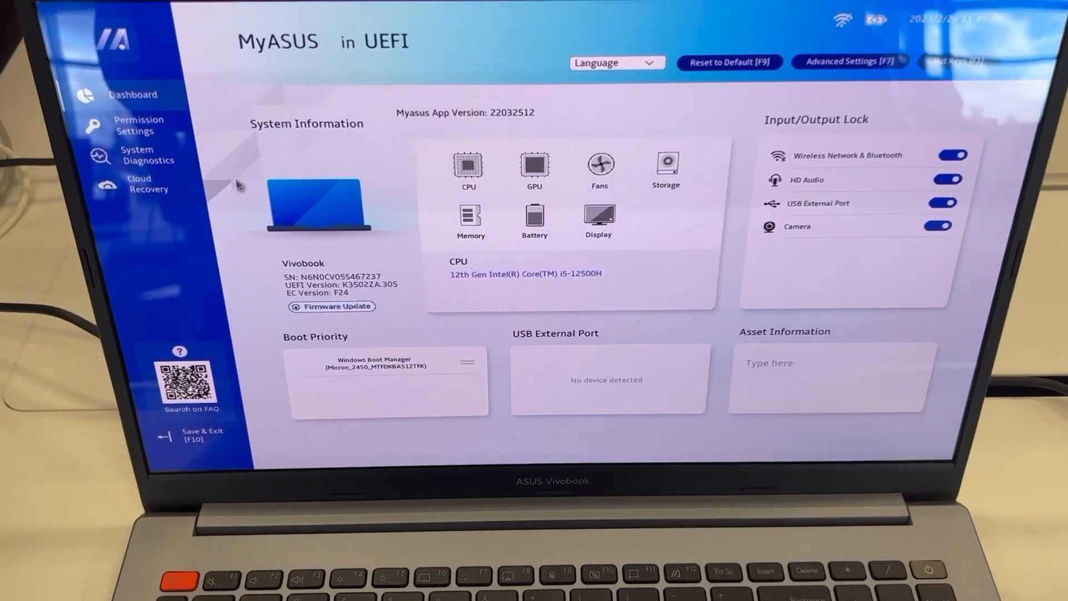
Visit the password permission and component diagnostics pages, declining the privacy policy notice
{"action": "left_click", "coordinate": [140, 125]}
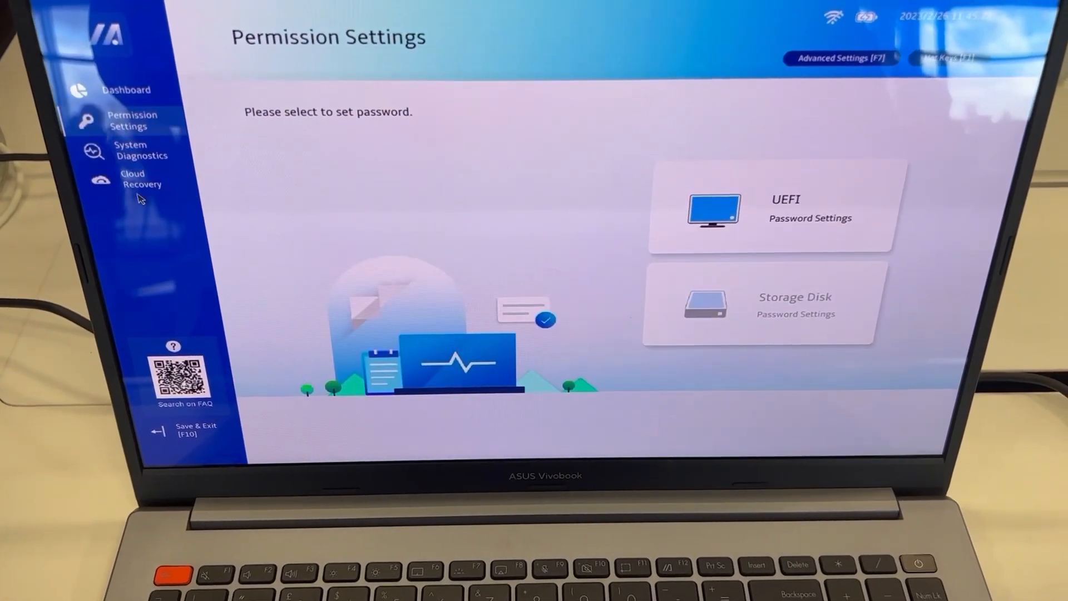
{"action": "left_click", "coordinate": [140, 150]}
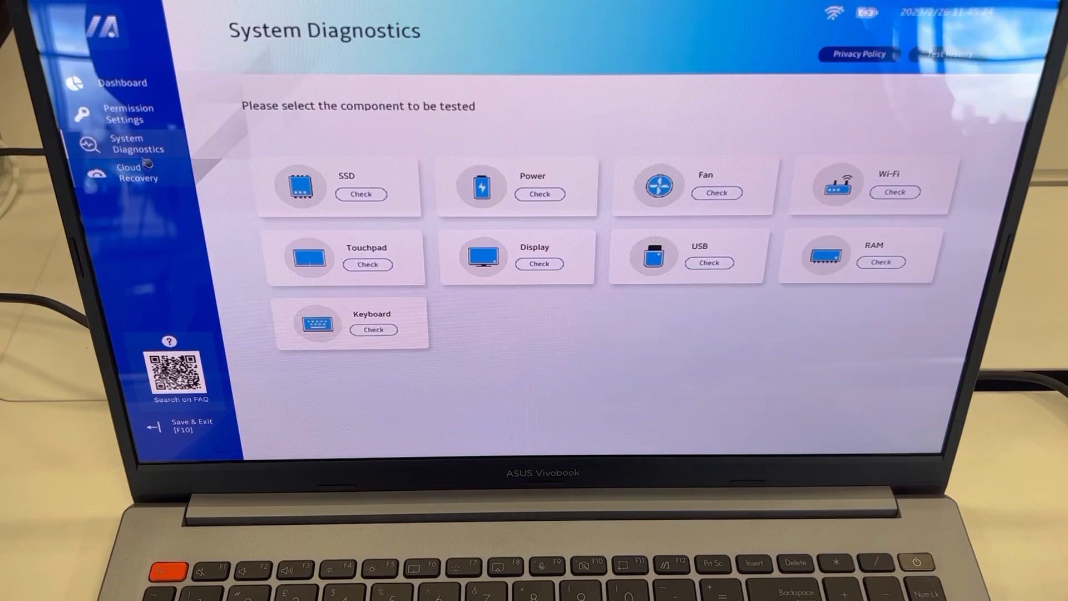
{"action": "left_click", "coordinate": [860, 54]}
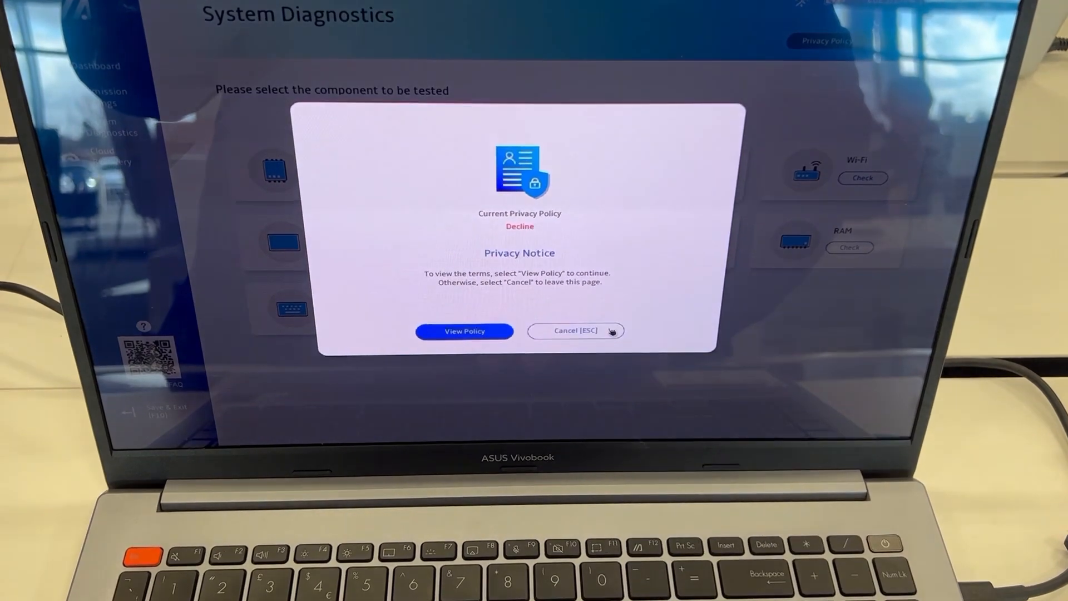
{"action": "left_click", "coordinate": [574, 330]}
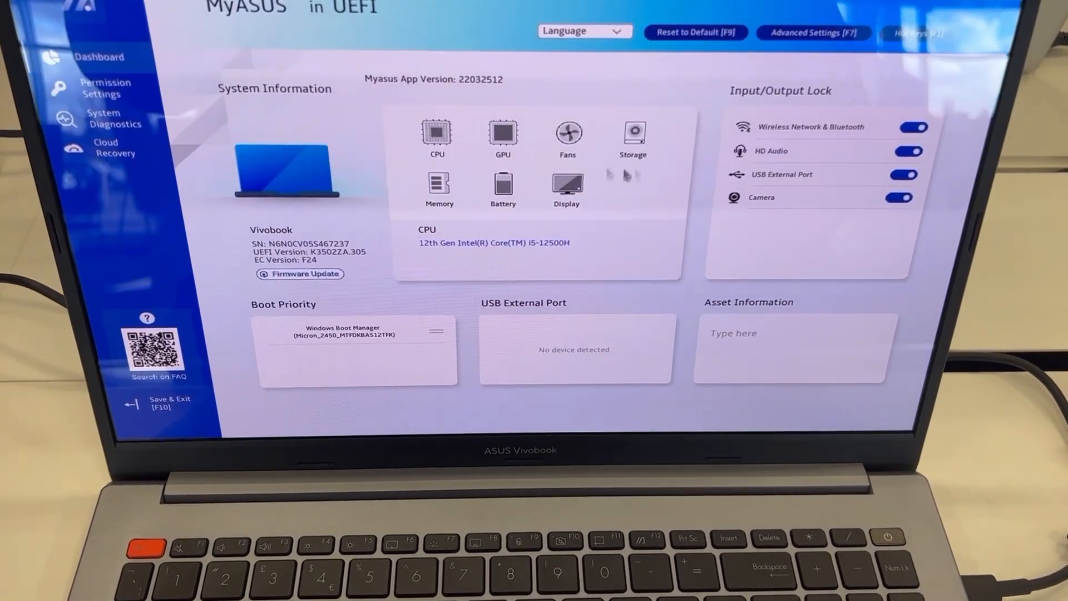
View the GPU then CPU system details and enter Advanced Settings [F7] on the Main tab
{"action": "left_click", "coordinate": [501, 136]}
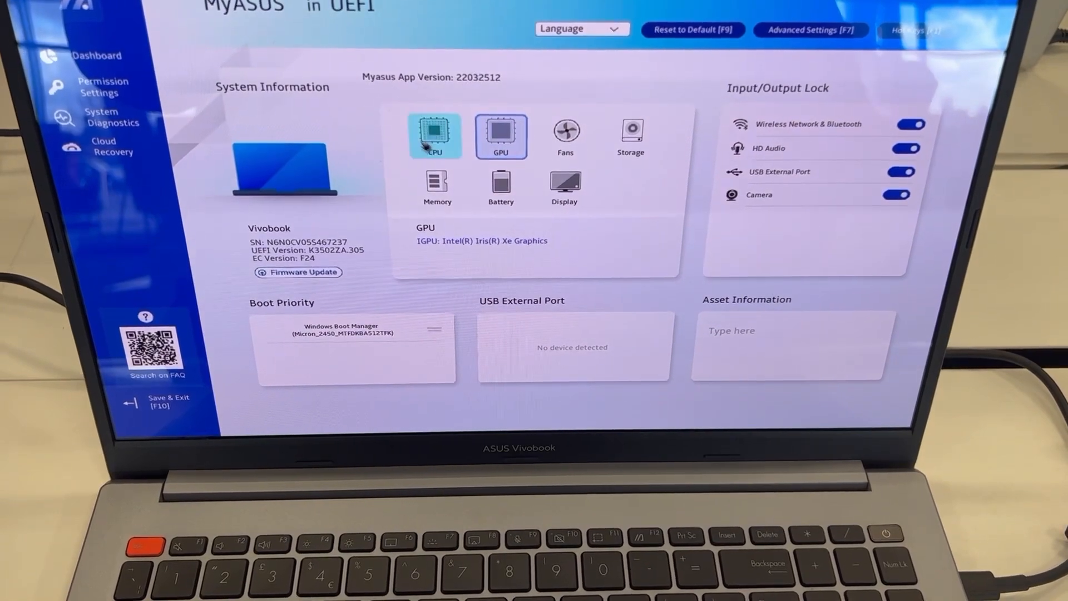
{"action": "left_click", "coordinate": [435, 135]}
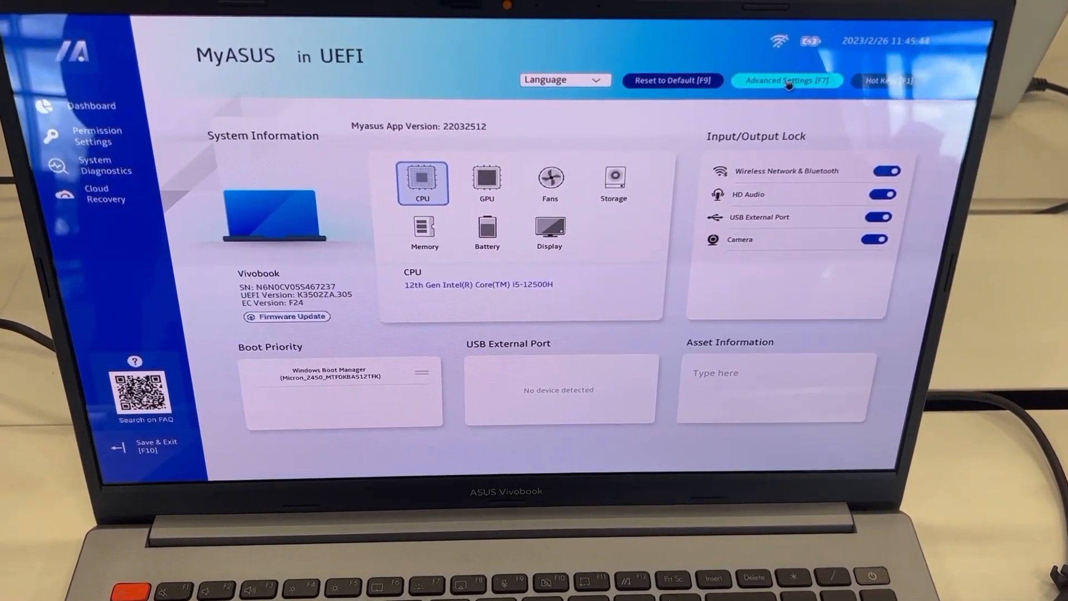
{"action": "left_click", "coordinate": [787, 81]}
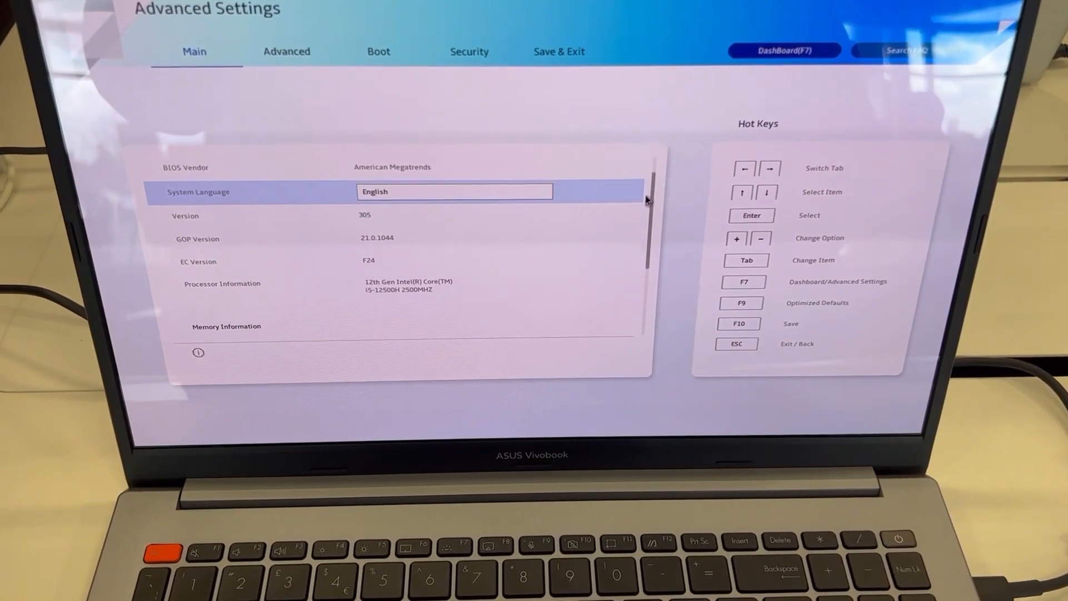
Browse the Main, Advanced, Boot and Security tabs, finishing on Save & Exit
{"action": "scroll", "scroll_direction": "down", "scroll_amount": 3}
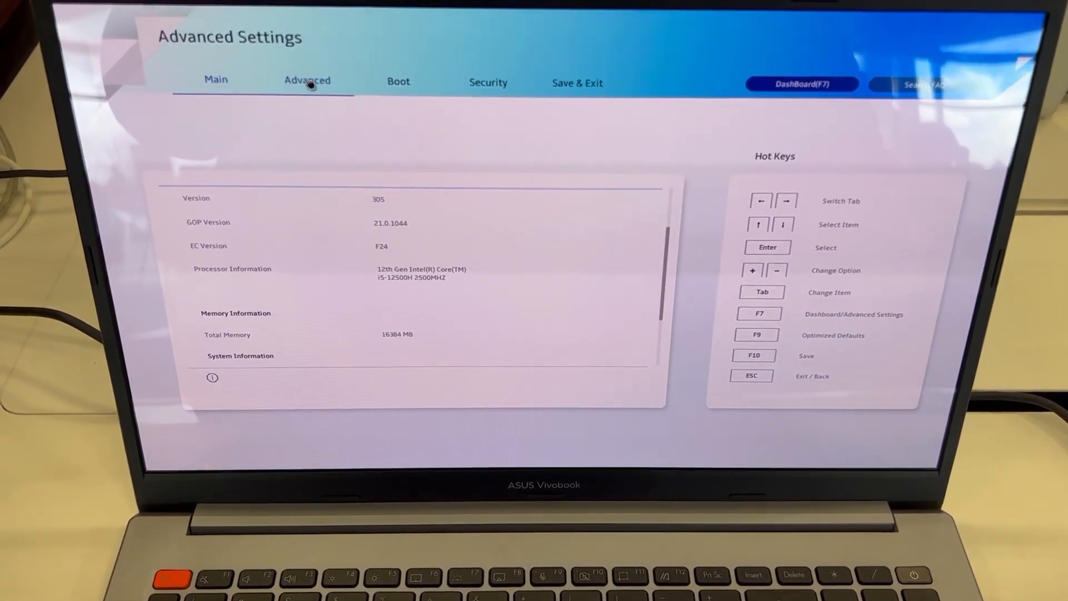
{"action": "left_click", "coordinate": [307, 80]}
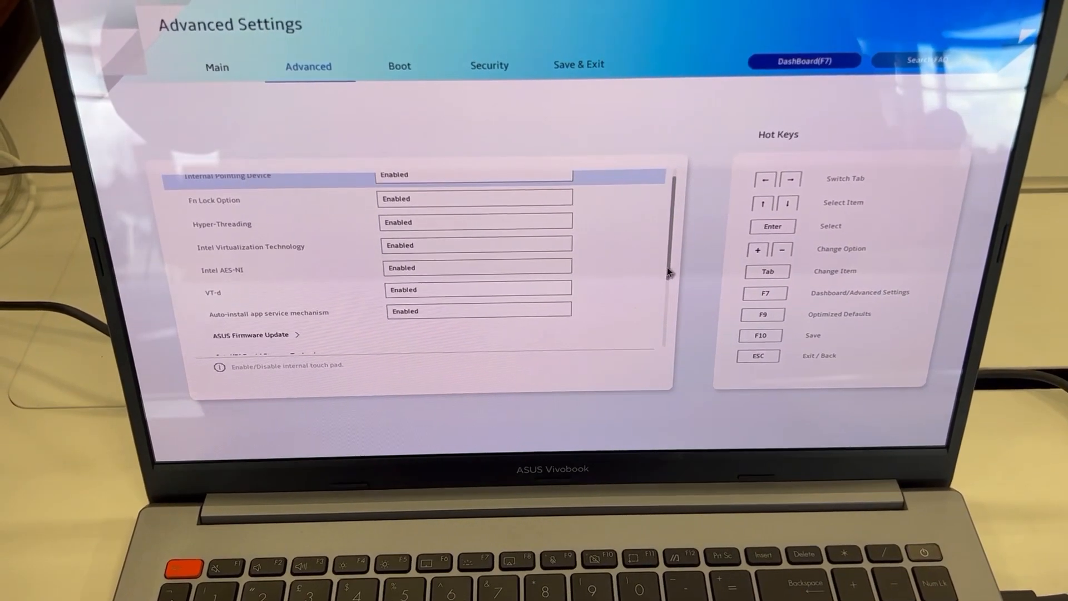
{"action": "left_click", "coordinate": [404, 84]}
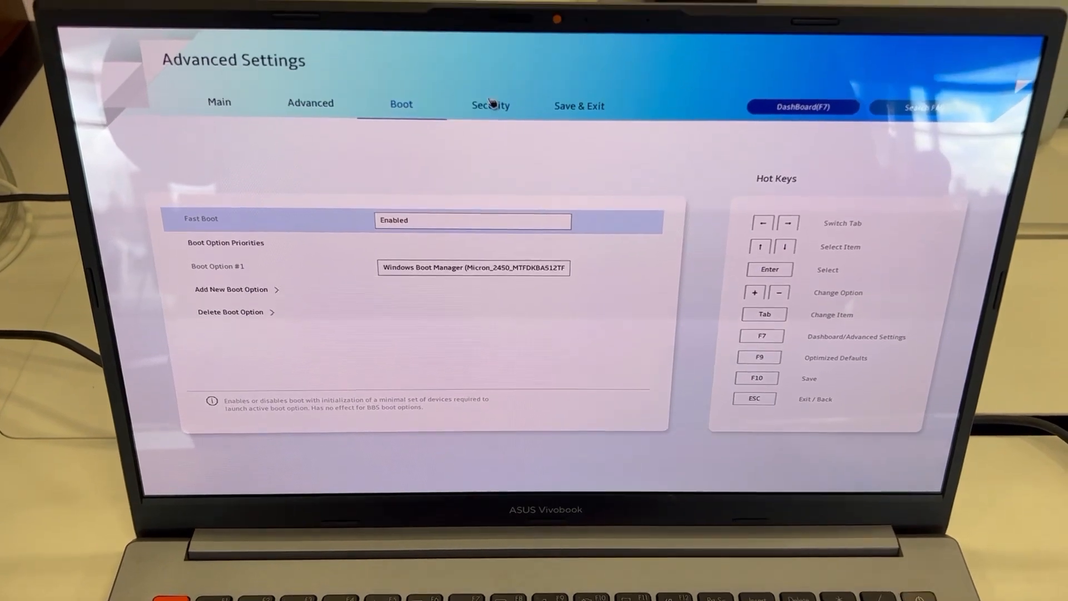
{"action": "left_click", "coordinate": [489, 106]}
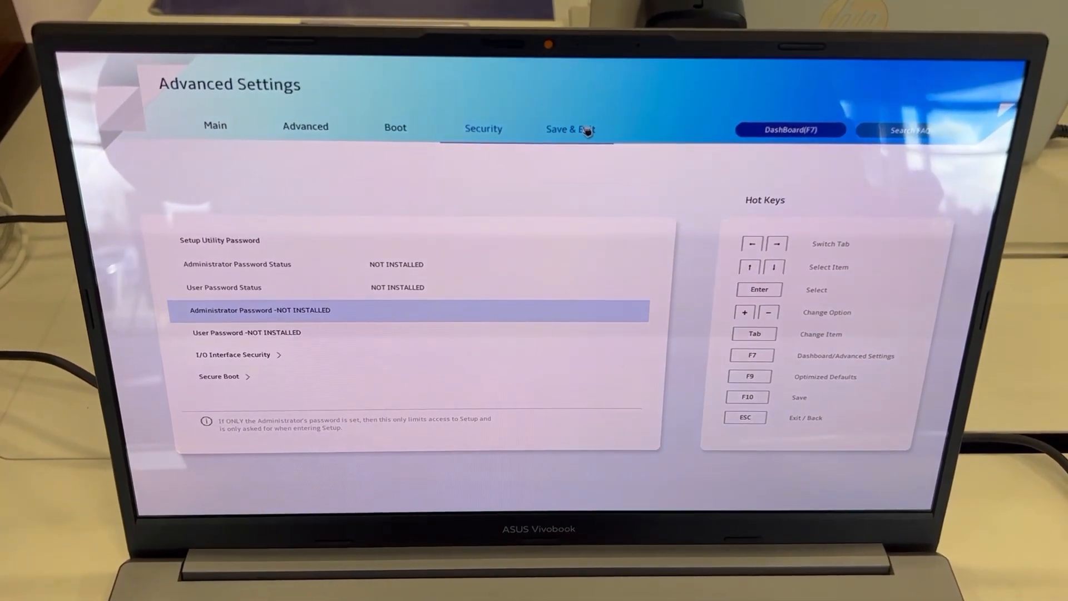
{"action": "left_click", "coordinate": [569, 129]}
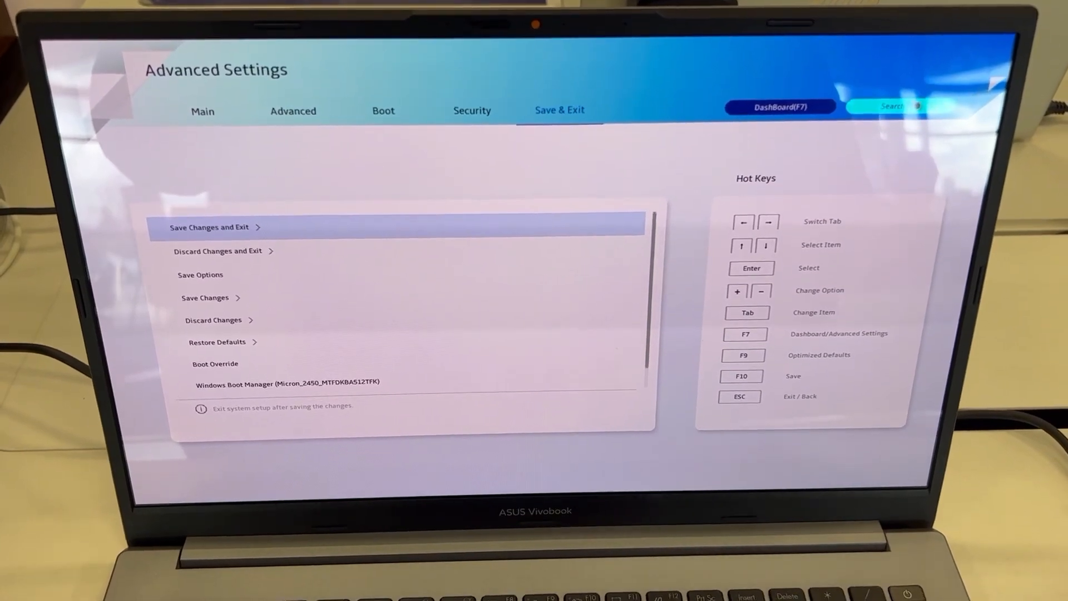
{"action": "left_click", "coordinate": [893, 106]}
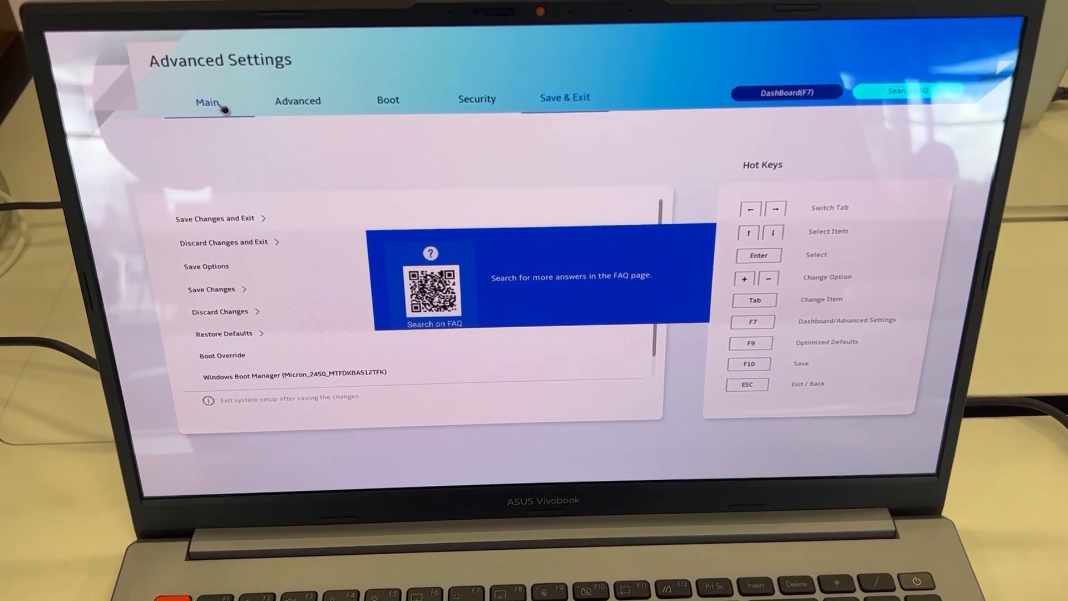
{"action": "left_click", "coordinate": [209, 99]}
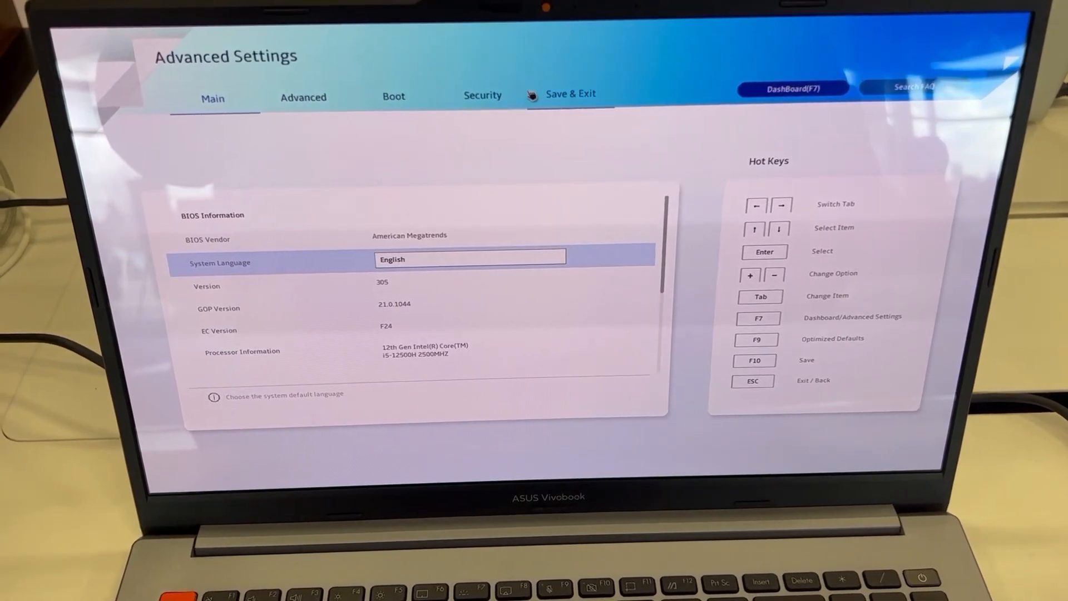
{"action": "left_click", "coordinate": [571, 93]}
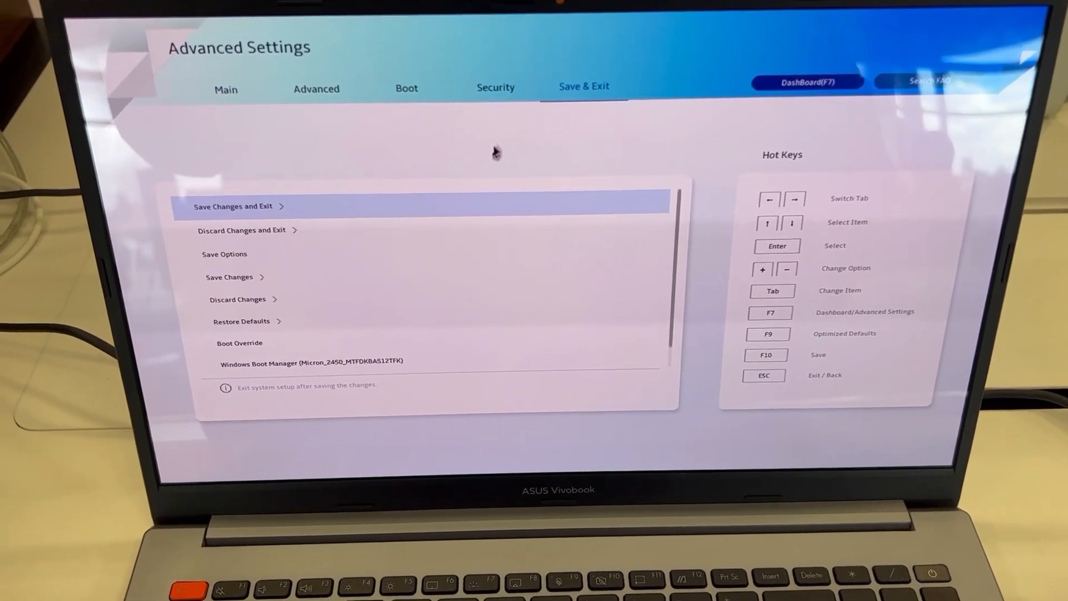
{"action": "left_click", "coordinate": [244, 265]}
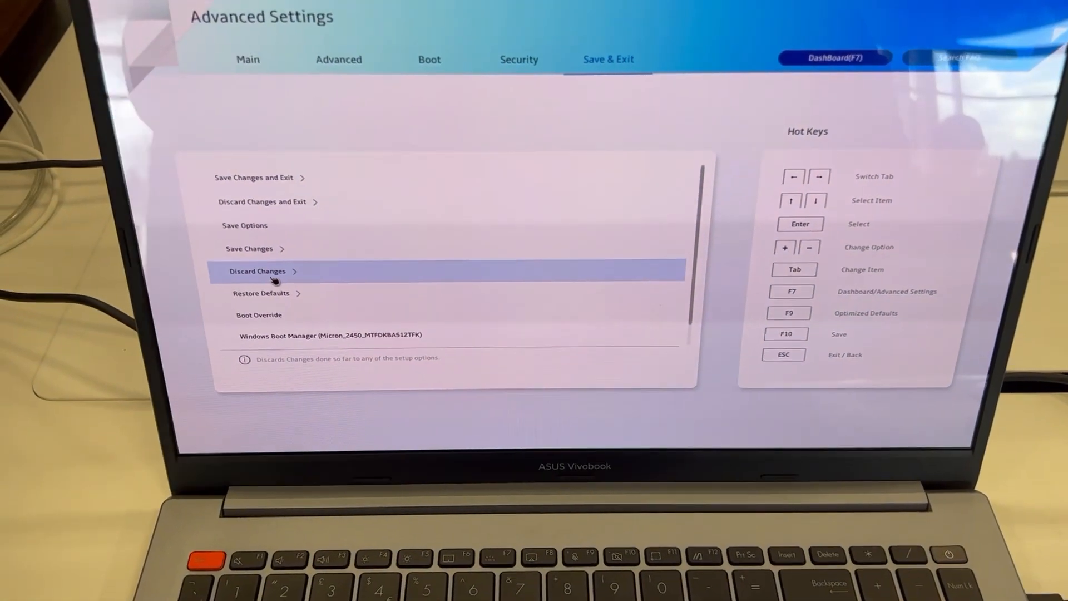
Discard the changes, confirm restoring previous values, and choose Discard Changes and Exit
{"action": "left_click", "coordinate": [257, 271]}
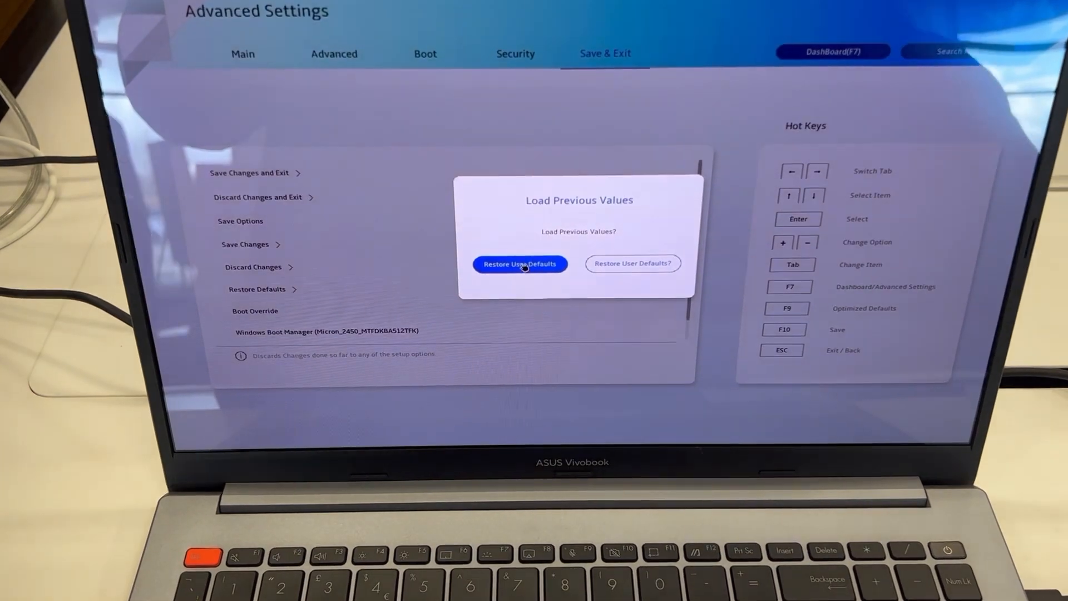
{"action": "left_click", "coordinate": [520, 264]}
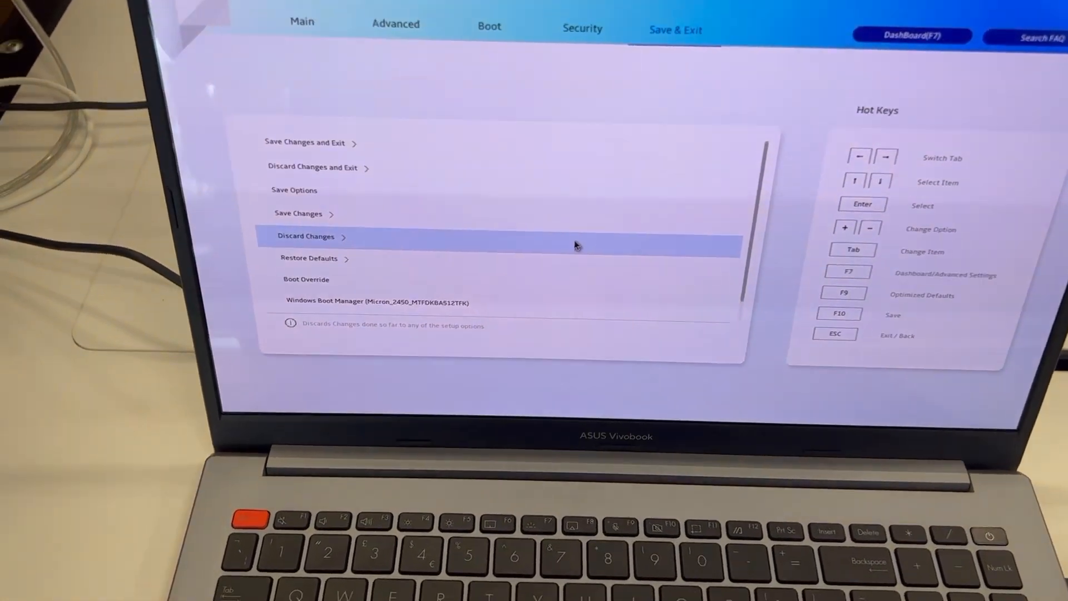
{"action": "left_click", "coordinate": [307, 235]}
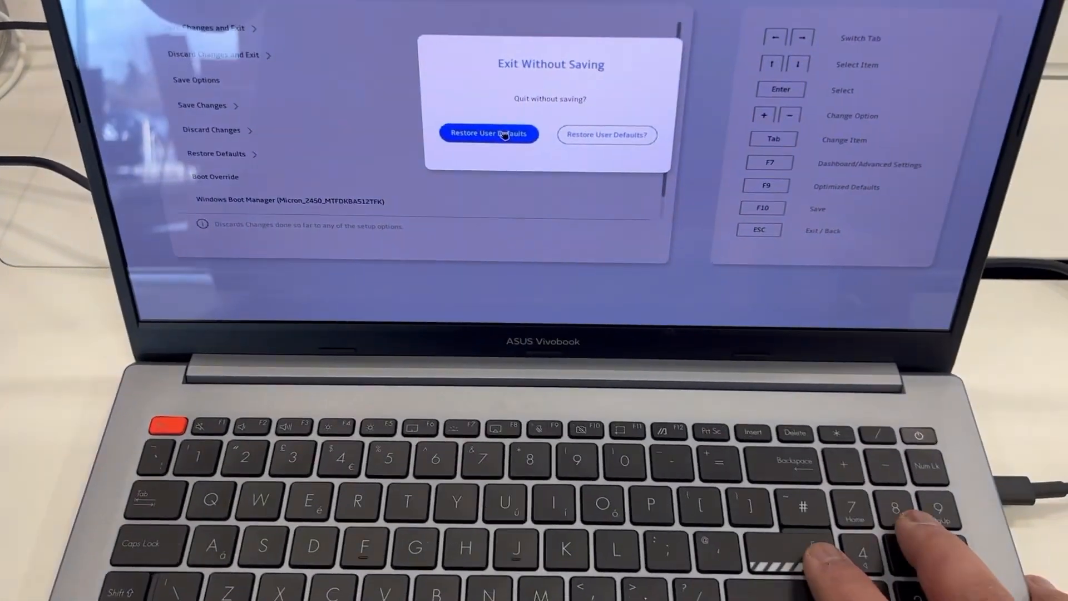